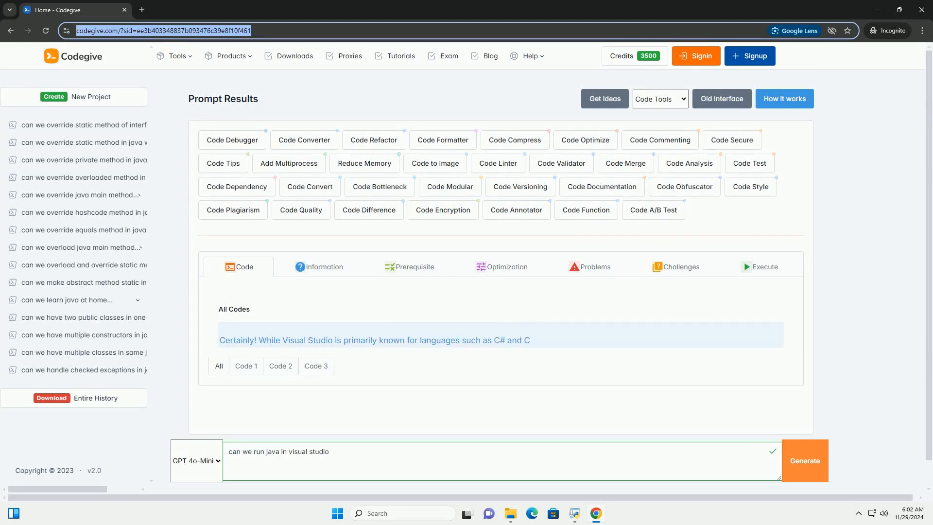
# Scroll down to the answer's introduction and Step 1 on installing the JDK.
pyautogui.scroll(-3)
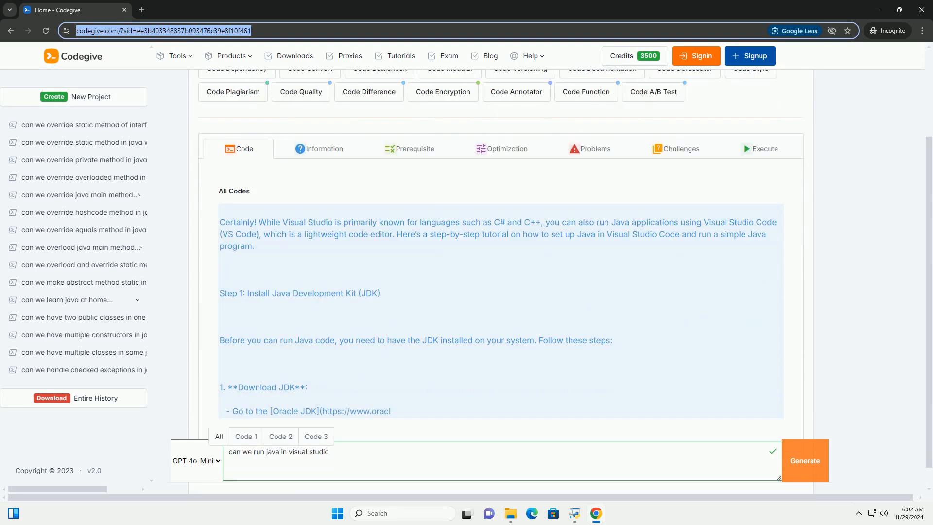
# Scroll past JDK environment variables and verification to Step 2: Install Visual Studio Code.
pyautogui.scroll(-3)
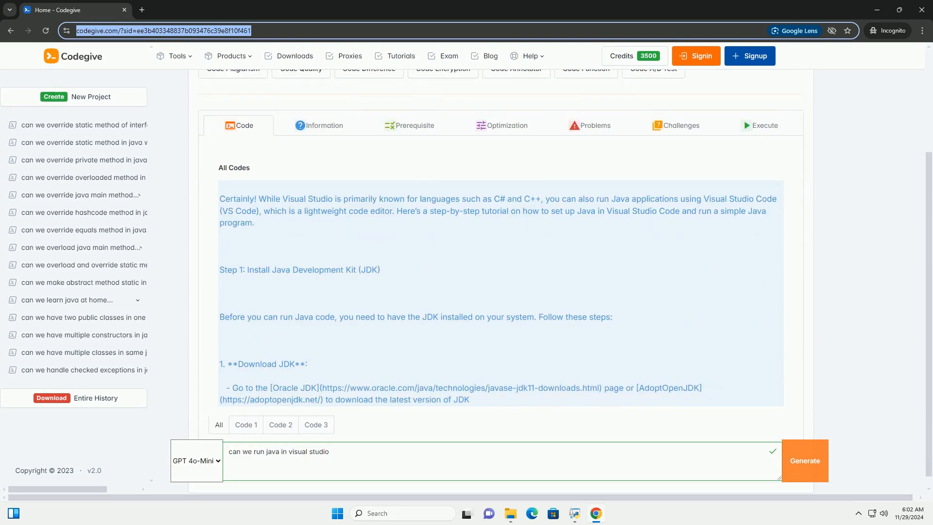
pyautogui.scroll(-3)
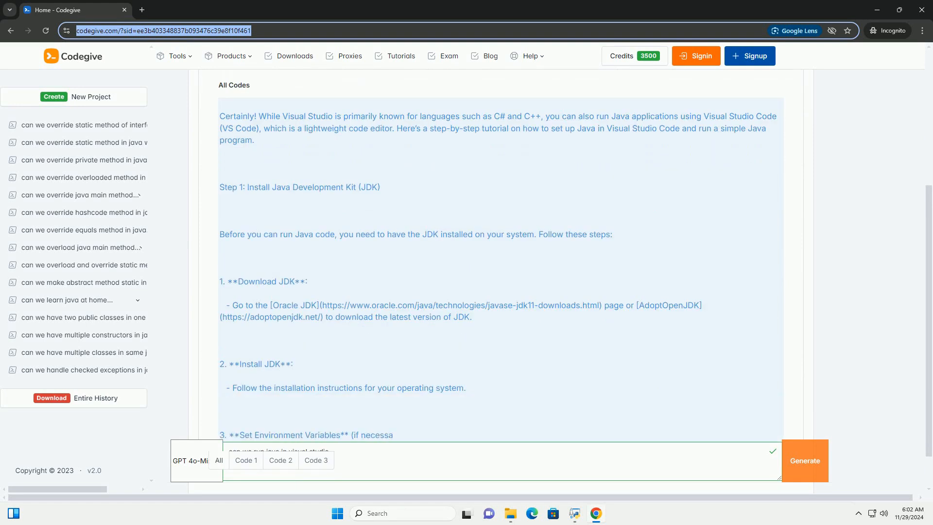
pyautogui.scroll(-3)
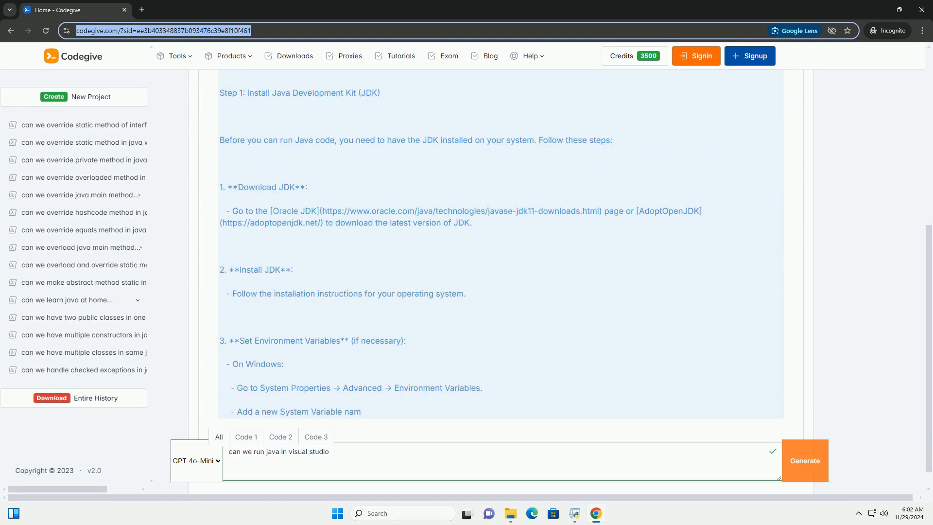
pyautogui.scroll(-3)
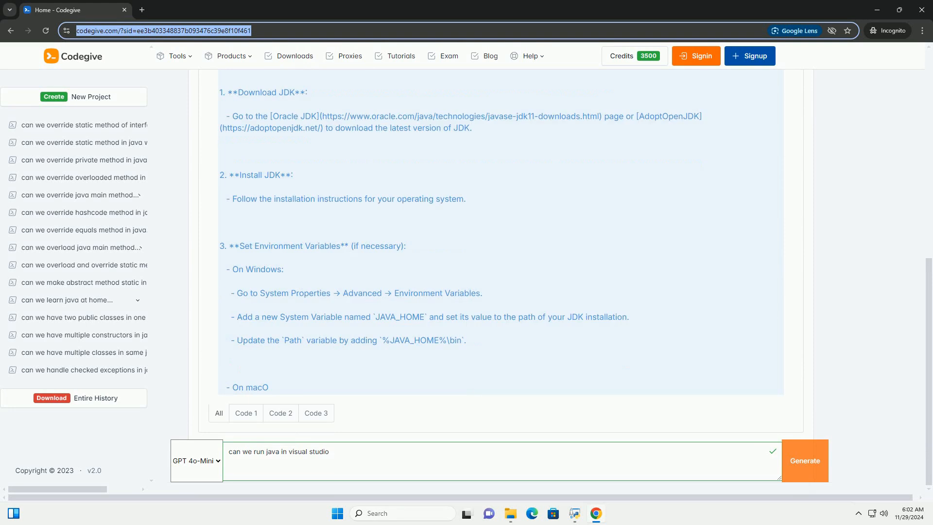
pyautogui.scroll(-3)
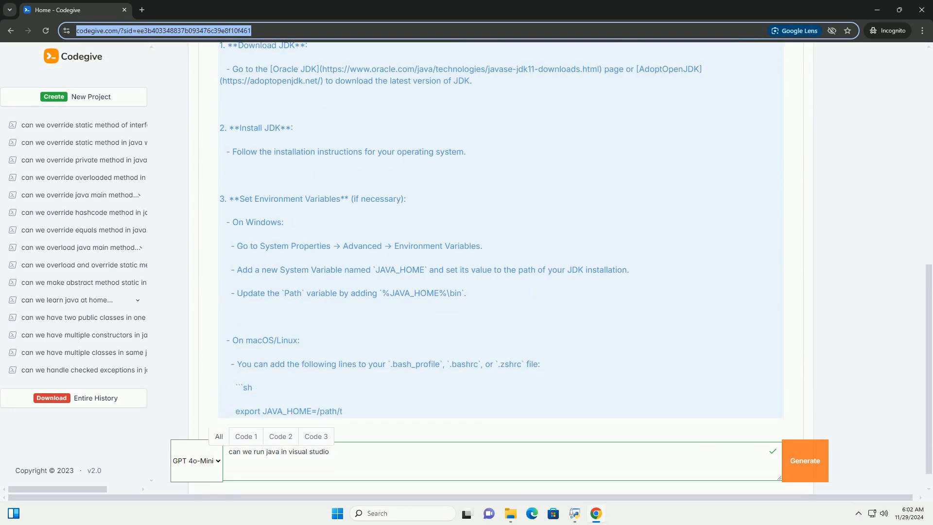
pyautogui.scroll(-3)
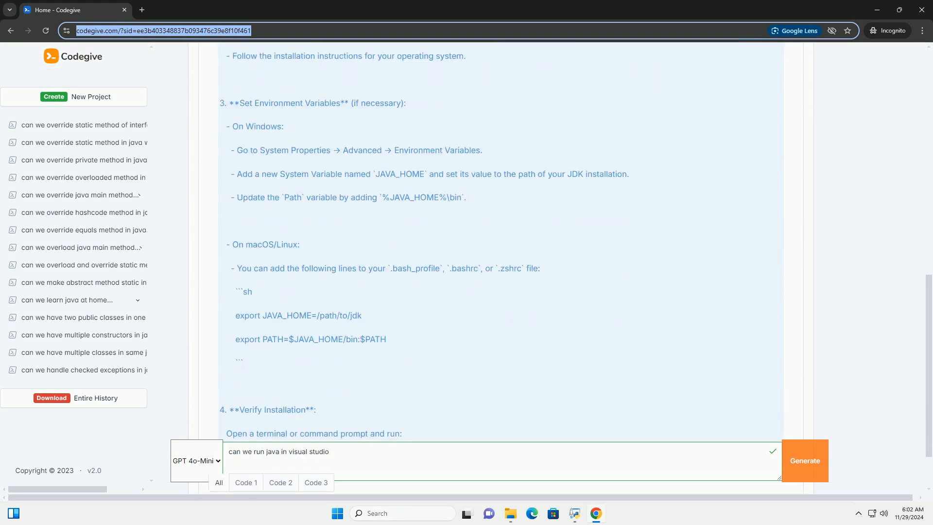
pyautogui.scroll(-3)
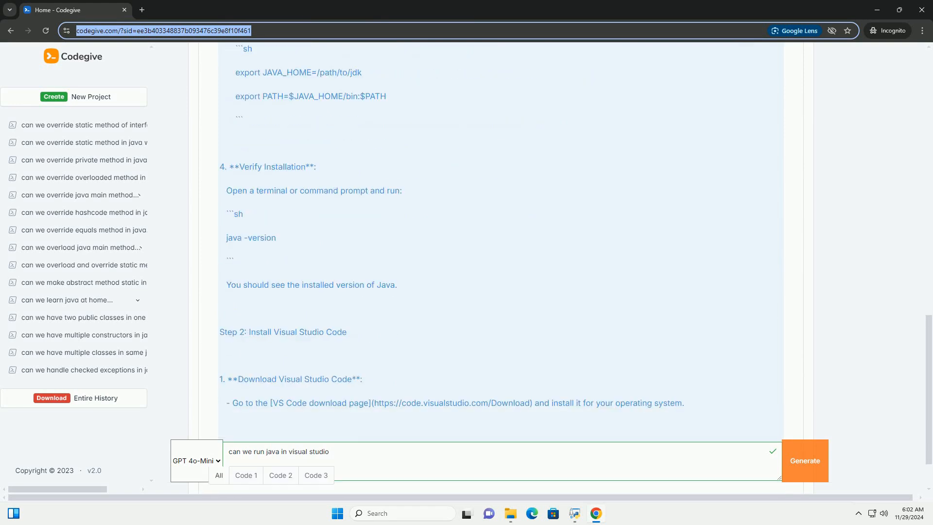
# Scroll through Step 3 on Java extensions to Step 4's HelloWorld.java project setup.
pyautogui.click(805, 460)
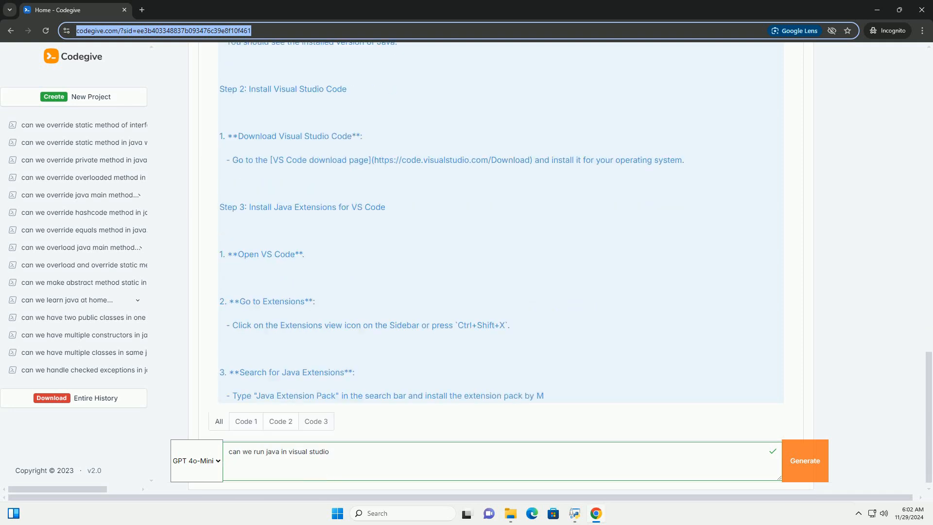
pyautogui.scroll(-3)
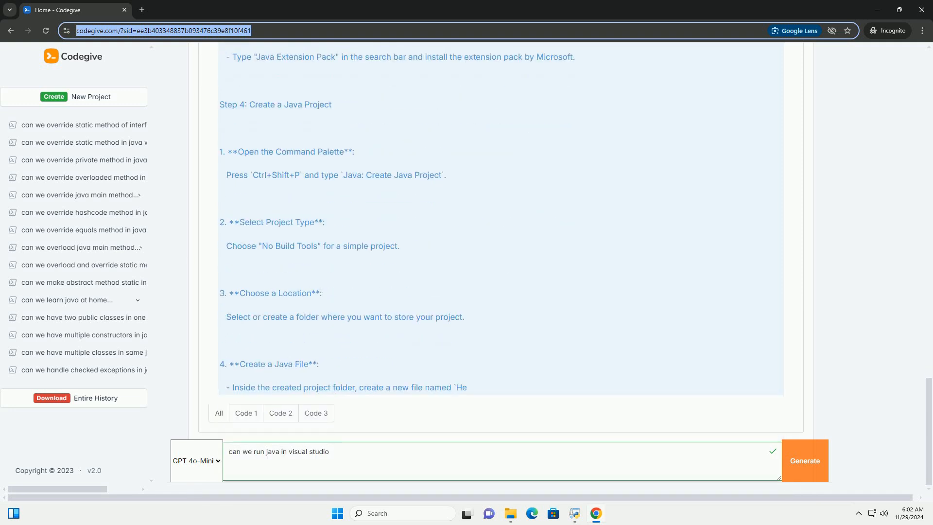
pyautogui.scroll(-3)
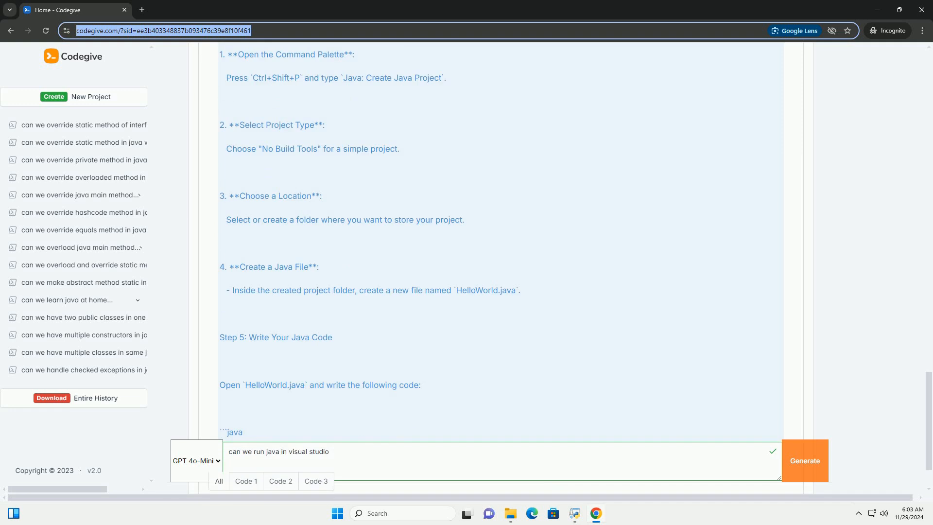
# Scroll through HelloWorld code and Step 6 compile-and-run to Additional Tips.
pyautogui.scroll(-3)
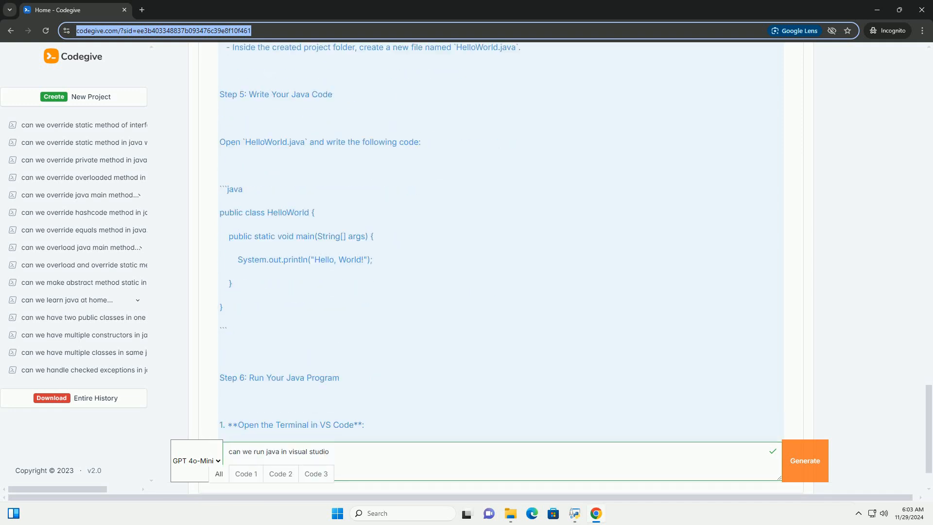
pyautogui.scroll(-3)
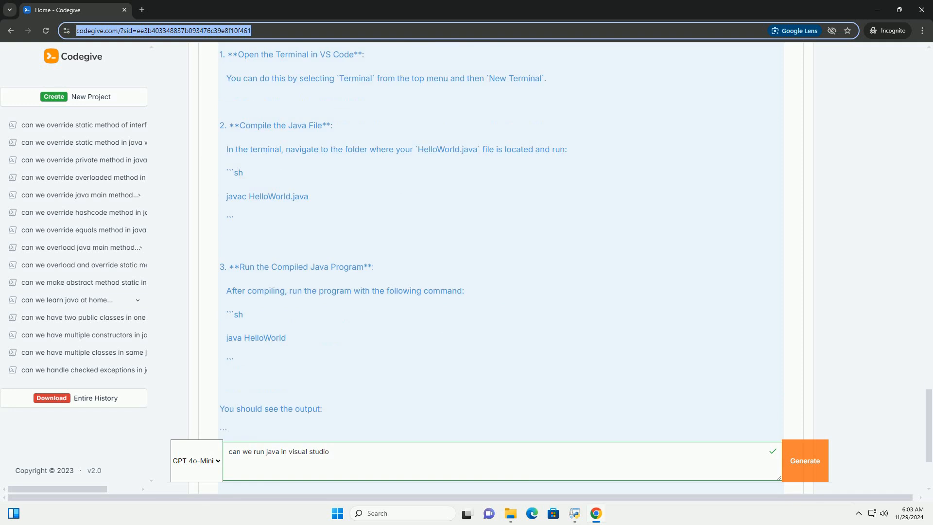
pyautogui.scroll(-3)
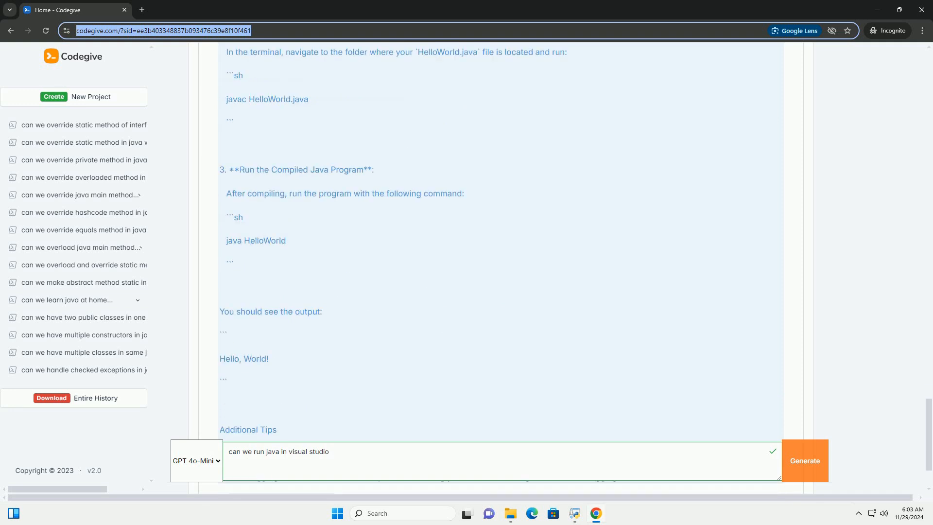
pyautogui.scroll(-3)
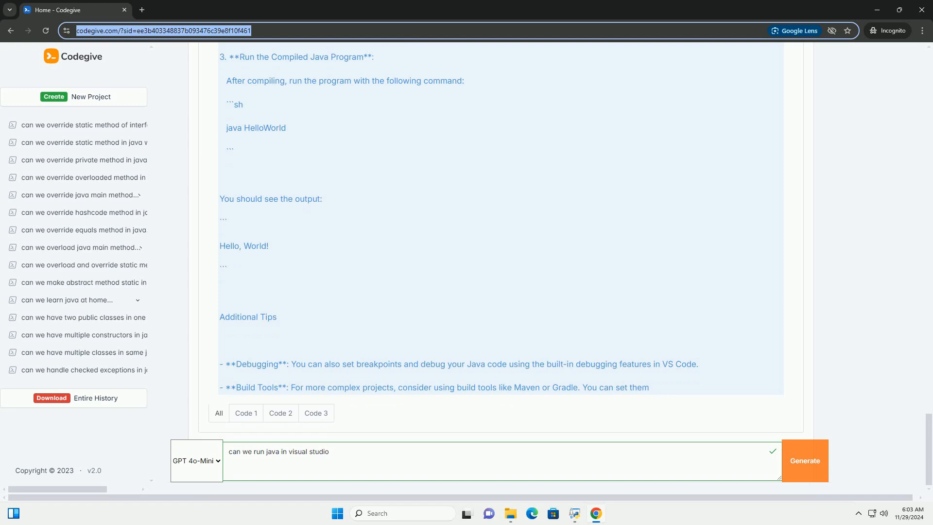